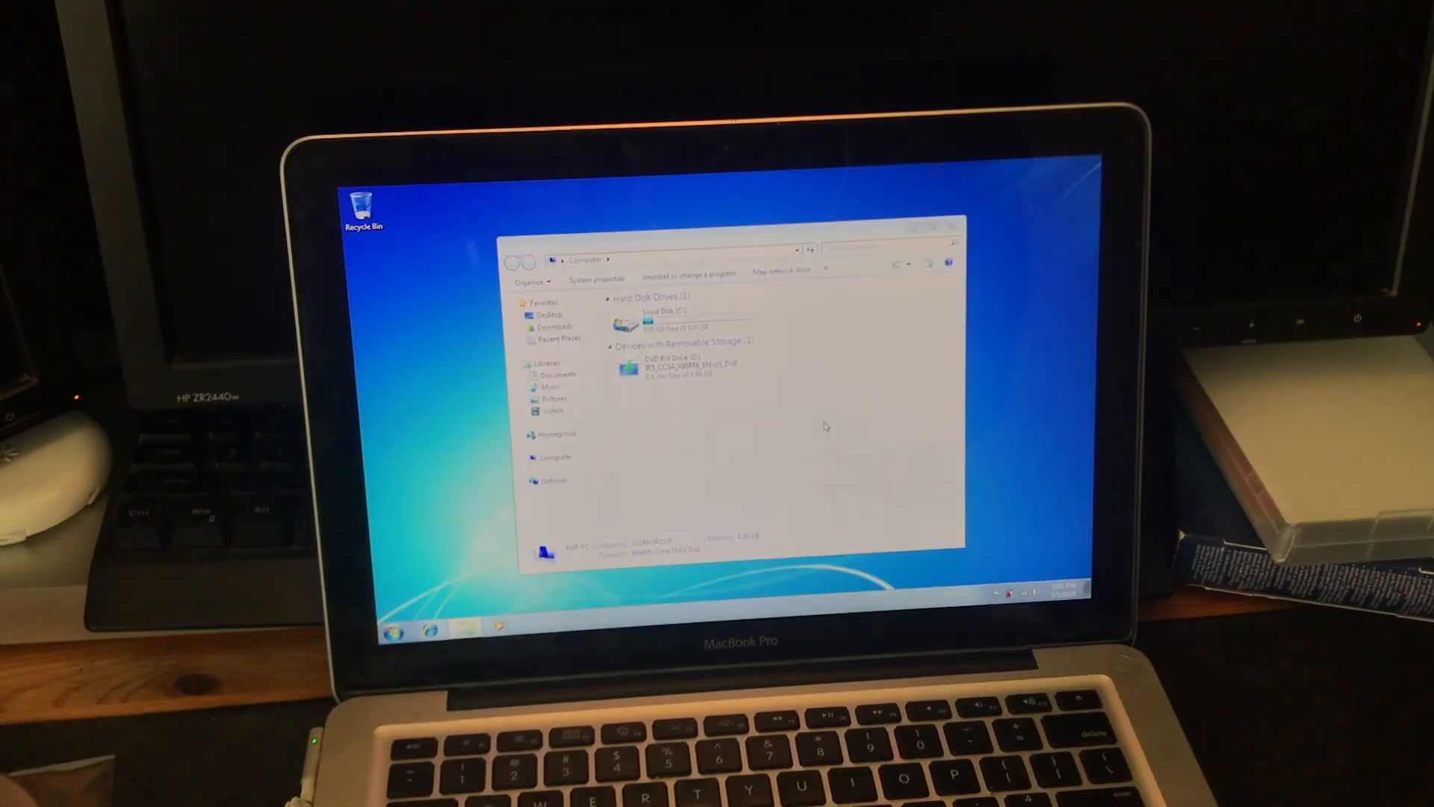
# Step: Run setup.exe from the Windows DVD, which fails with a Bad Image error
pyautogui.click(681, 366)
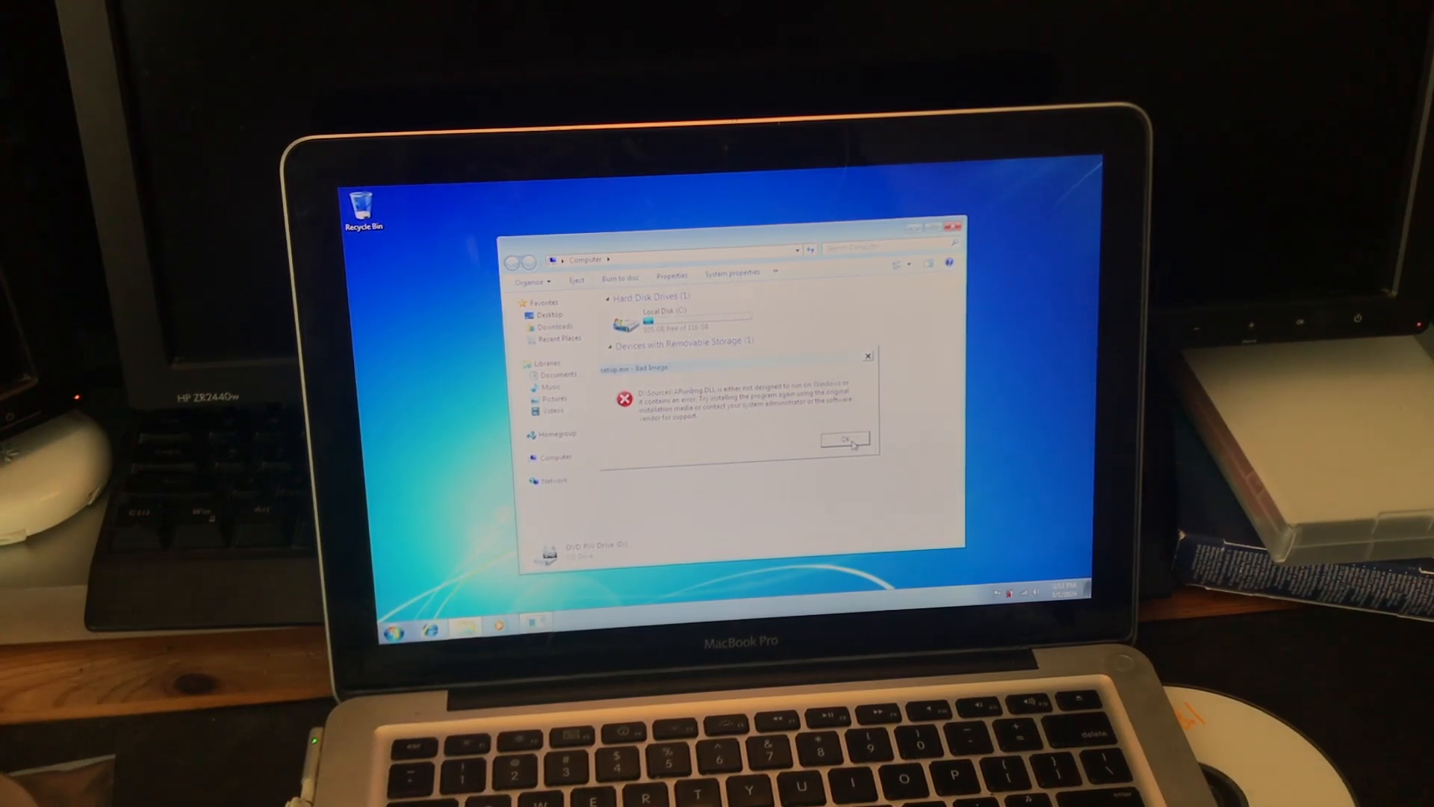
# Step: Dismiss the Bad Image error and wait as the Computer window stops responding
pyautogui.click(842, 440)
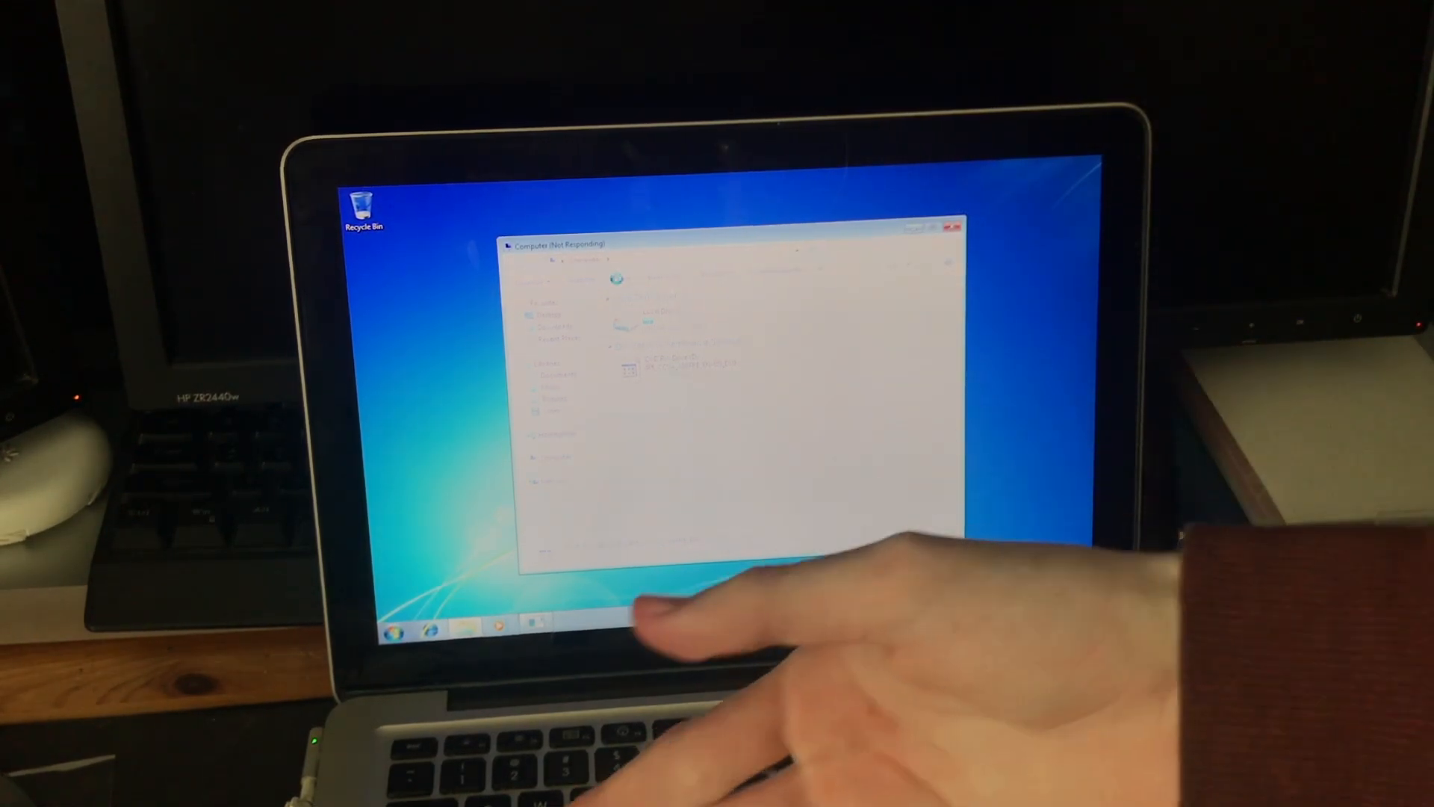
pyautogui.moveTo(1097, 502)
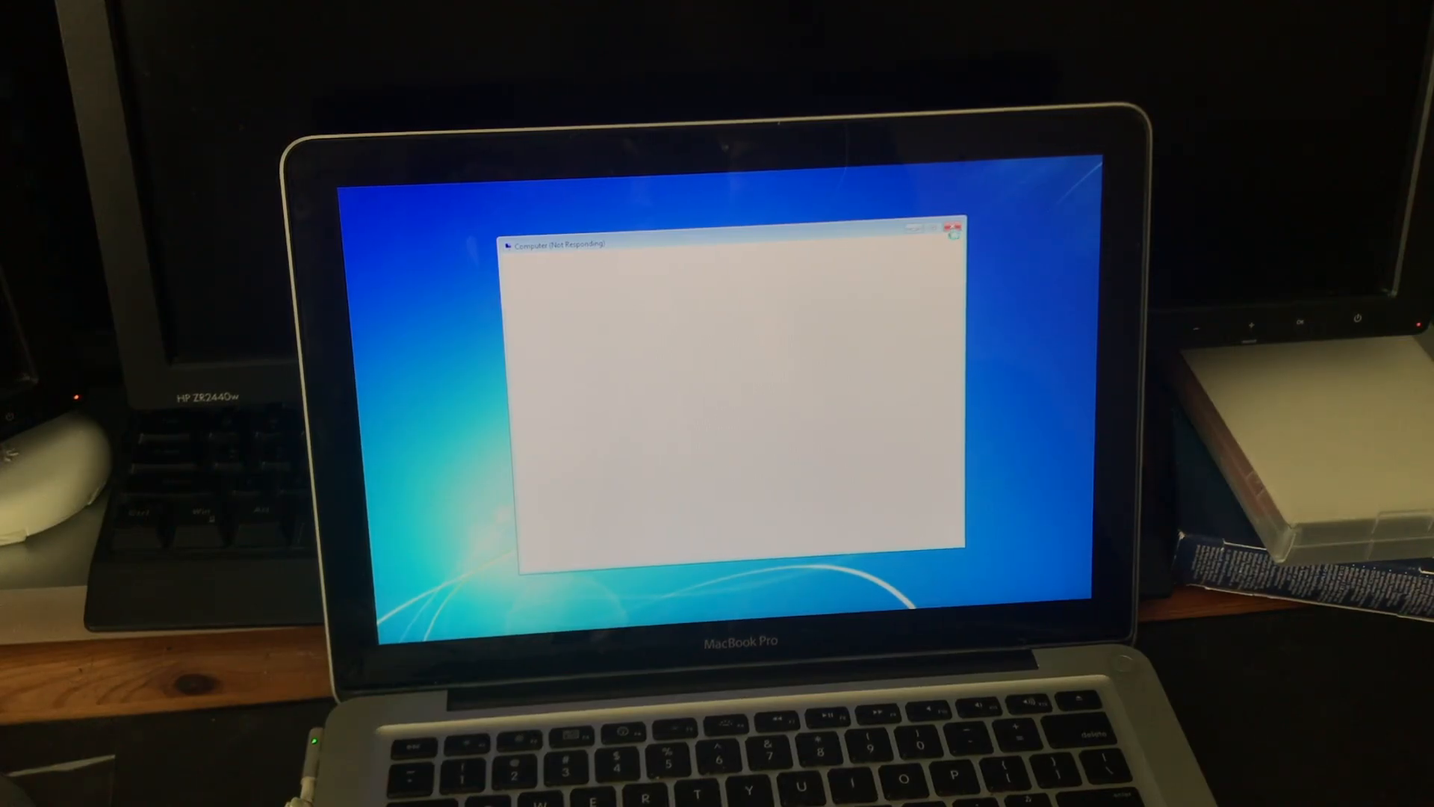
# Step: Close the window and dismiss the Install Windows corrupt-file error
pyautogui.click(956, 228)
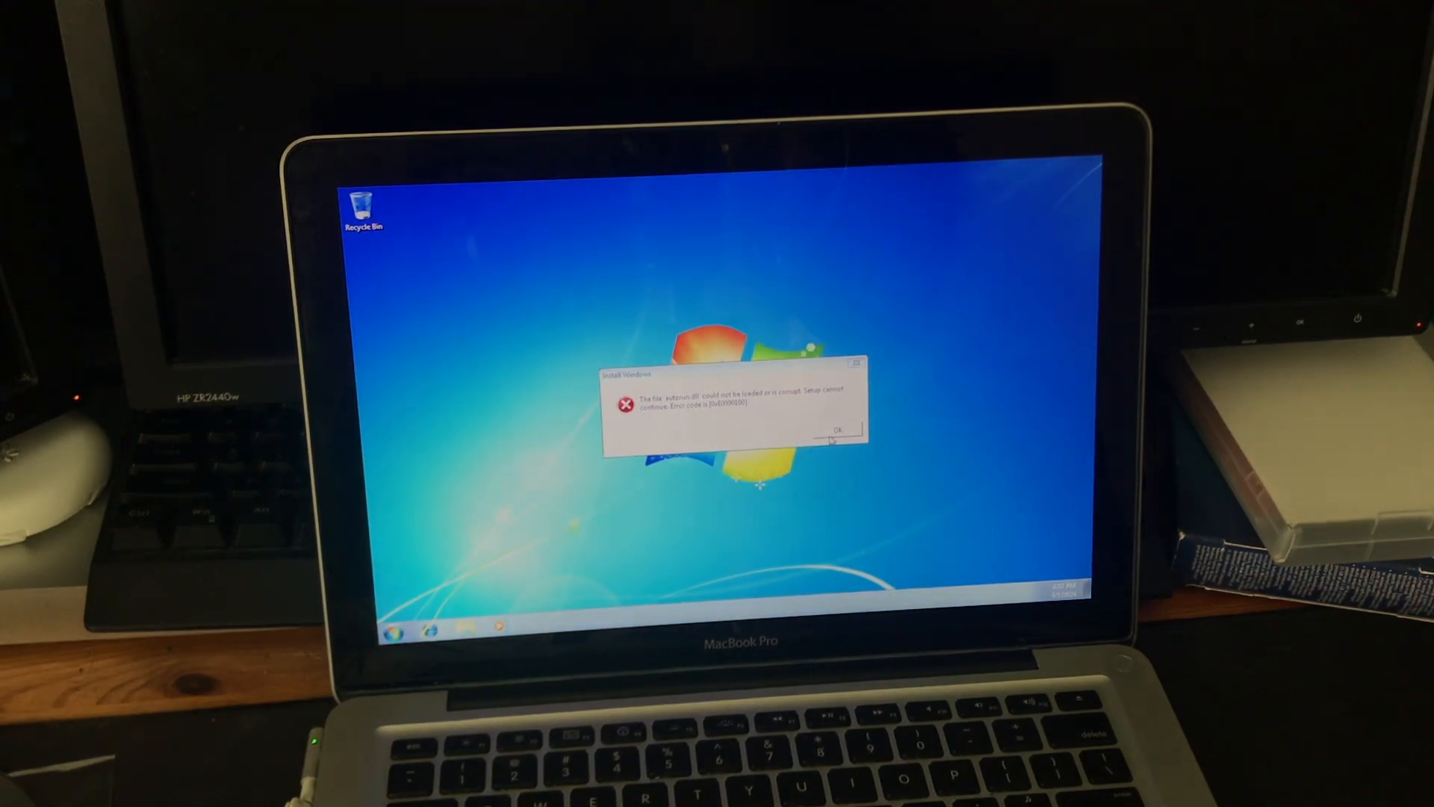
pyautogui.click(837, 431)
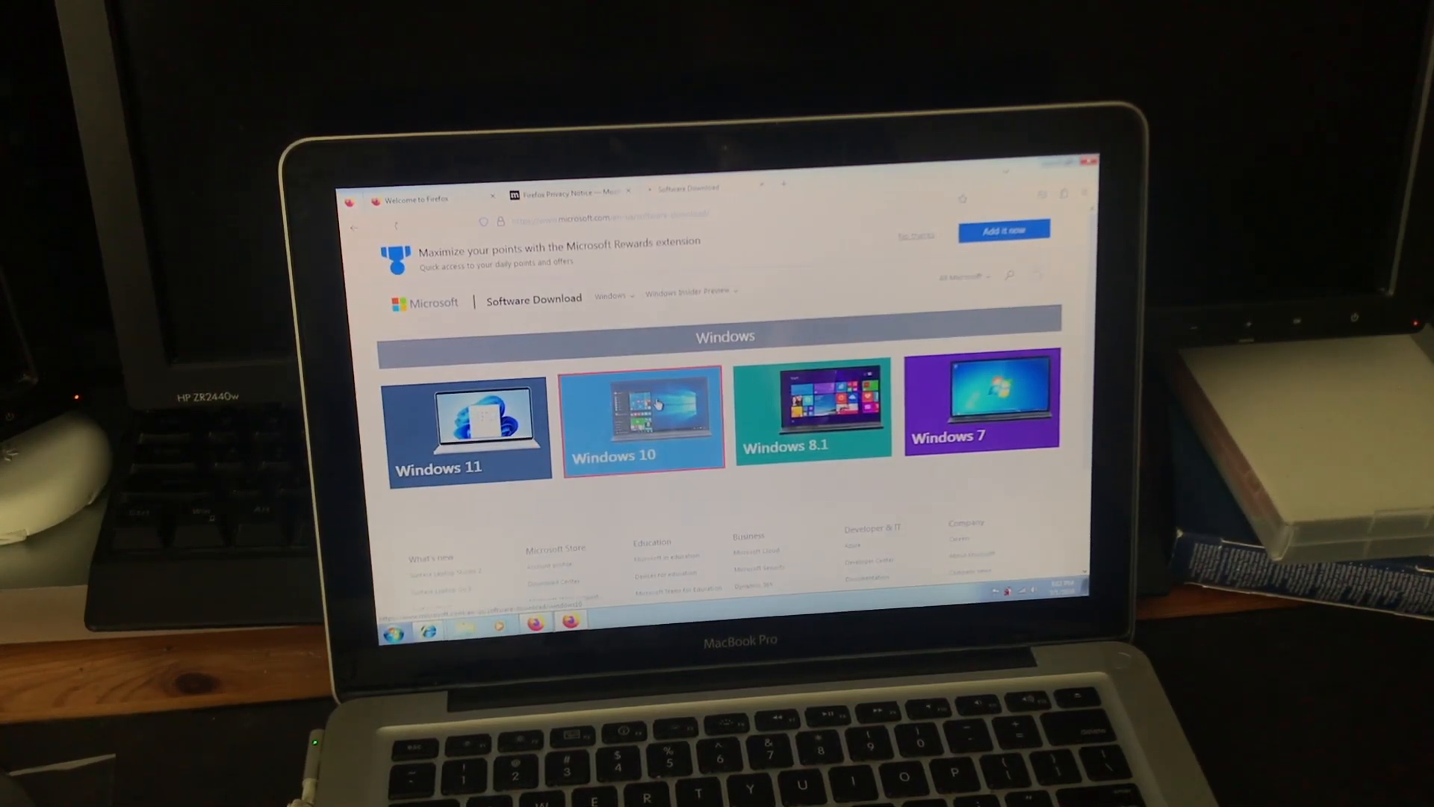
# Step: Download the Windows 10 Media Creation Tool from Microsoft's download page
pyautogui.click(643, 416)
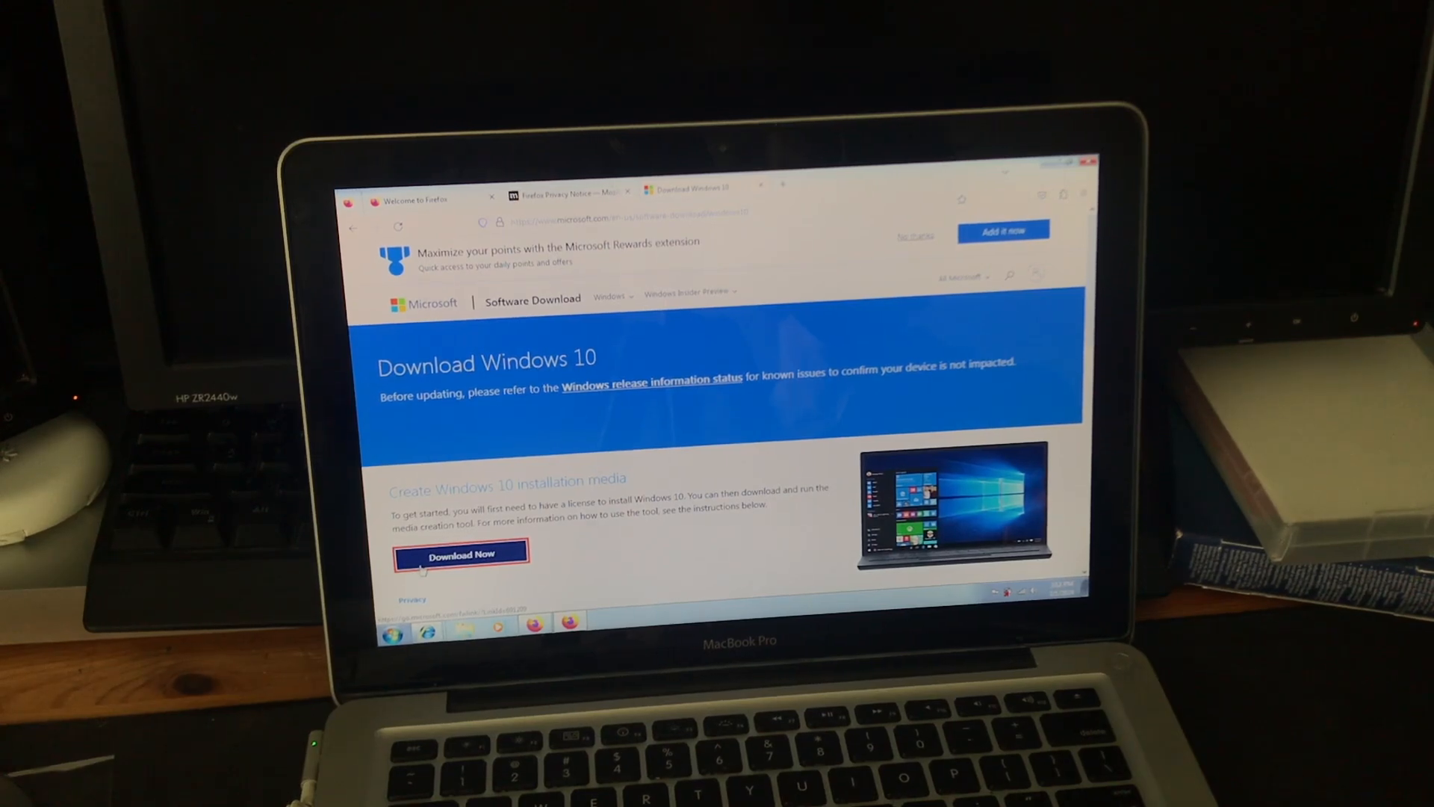
pyautogui.click(461, 554)
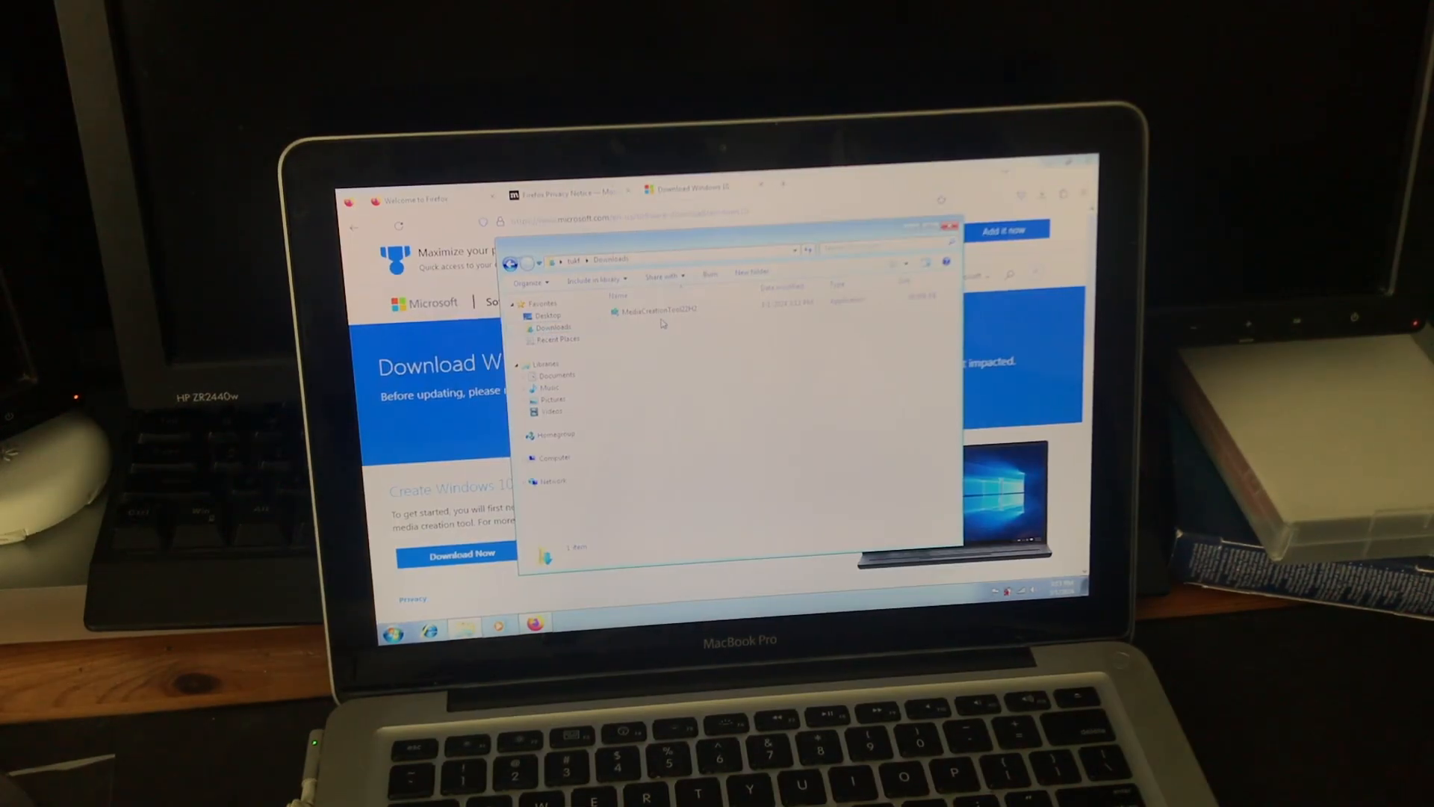
# Step: Run MediaCreationTool22H2 with admin approval, acknowledge its Setup error, and close Downloads
pyautogui.doubleClick(655, 309)
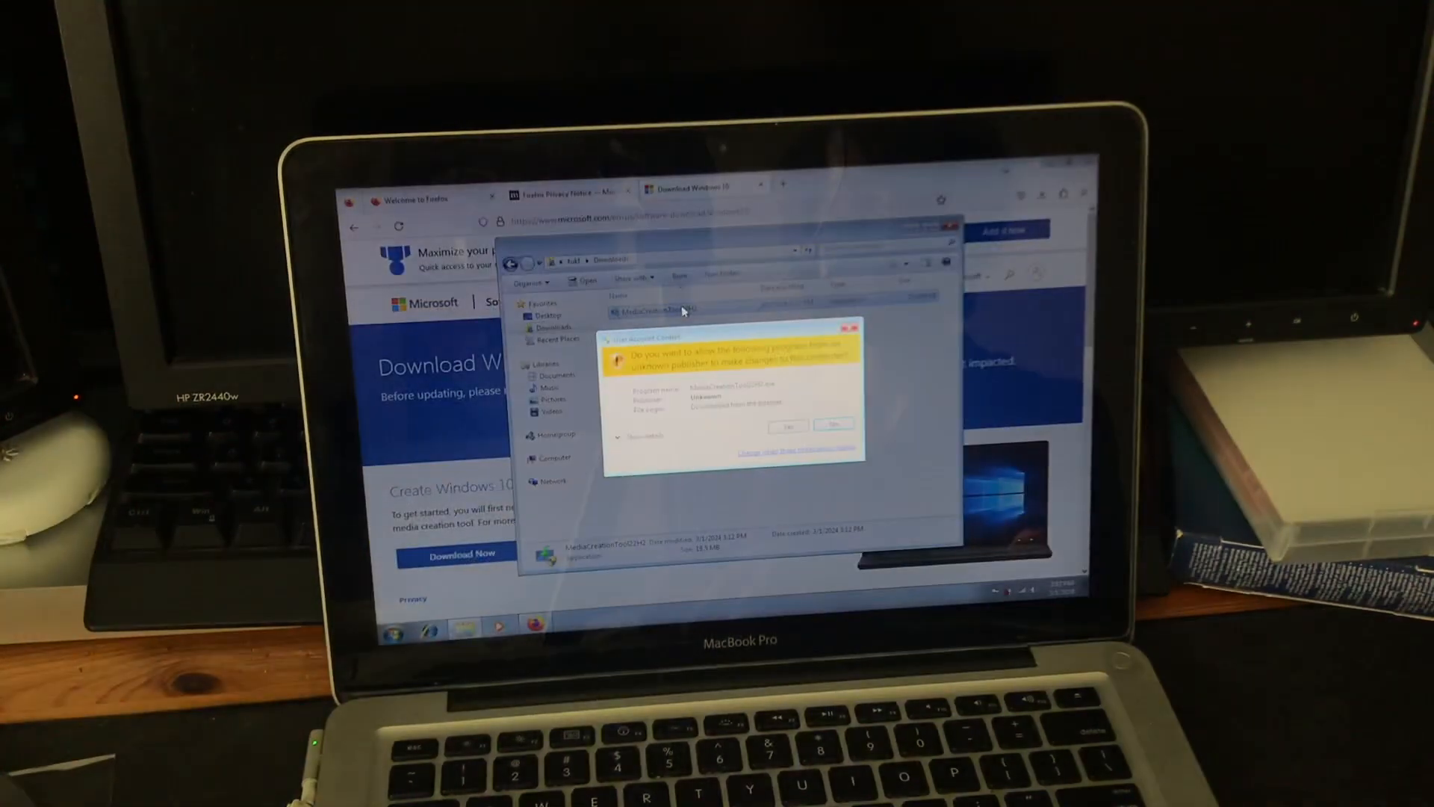
pyautogui.click(832, 424)
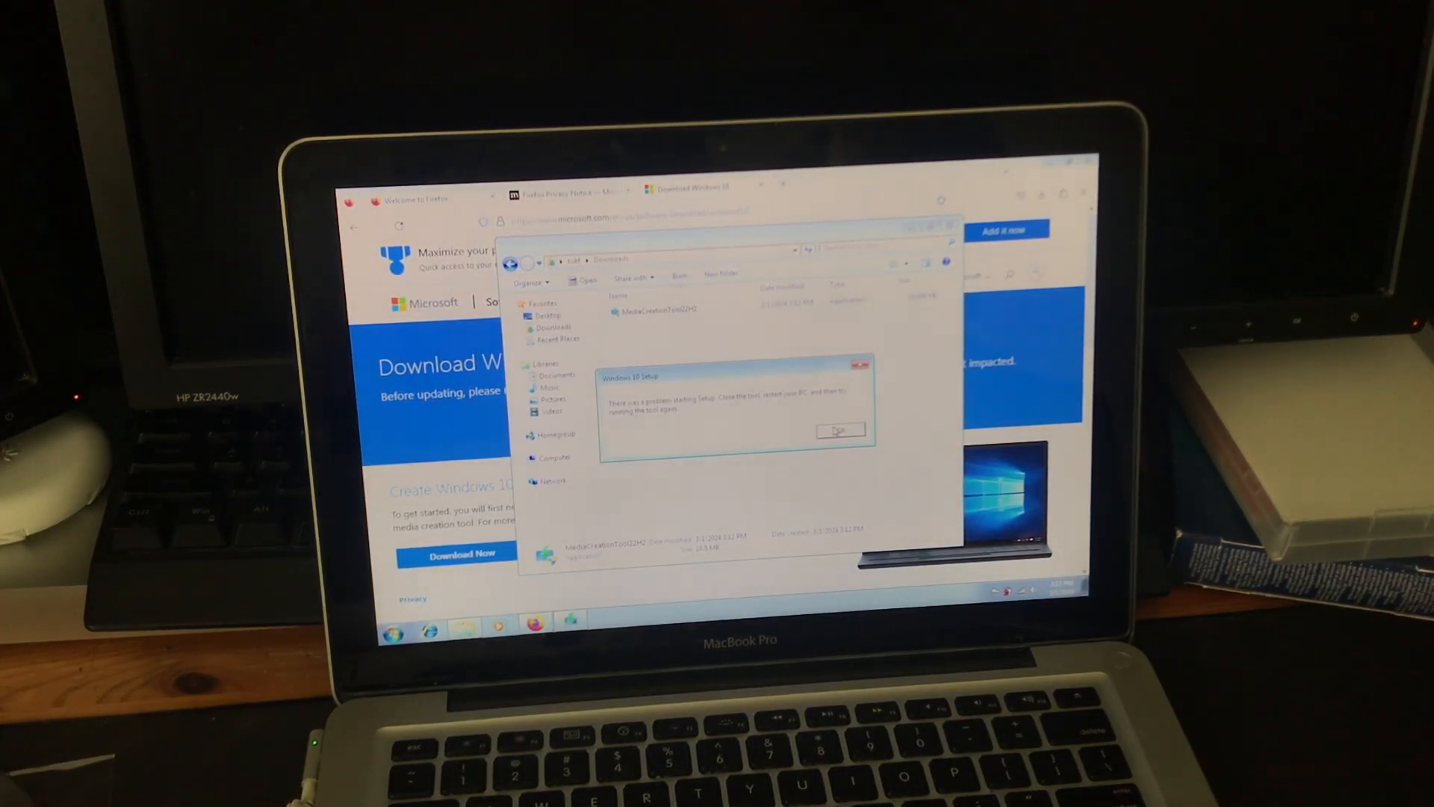
pyautogui.click(840, 431)
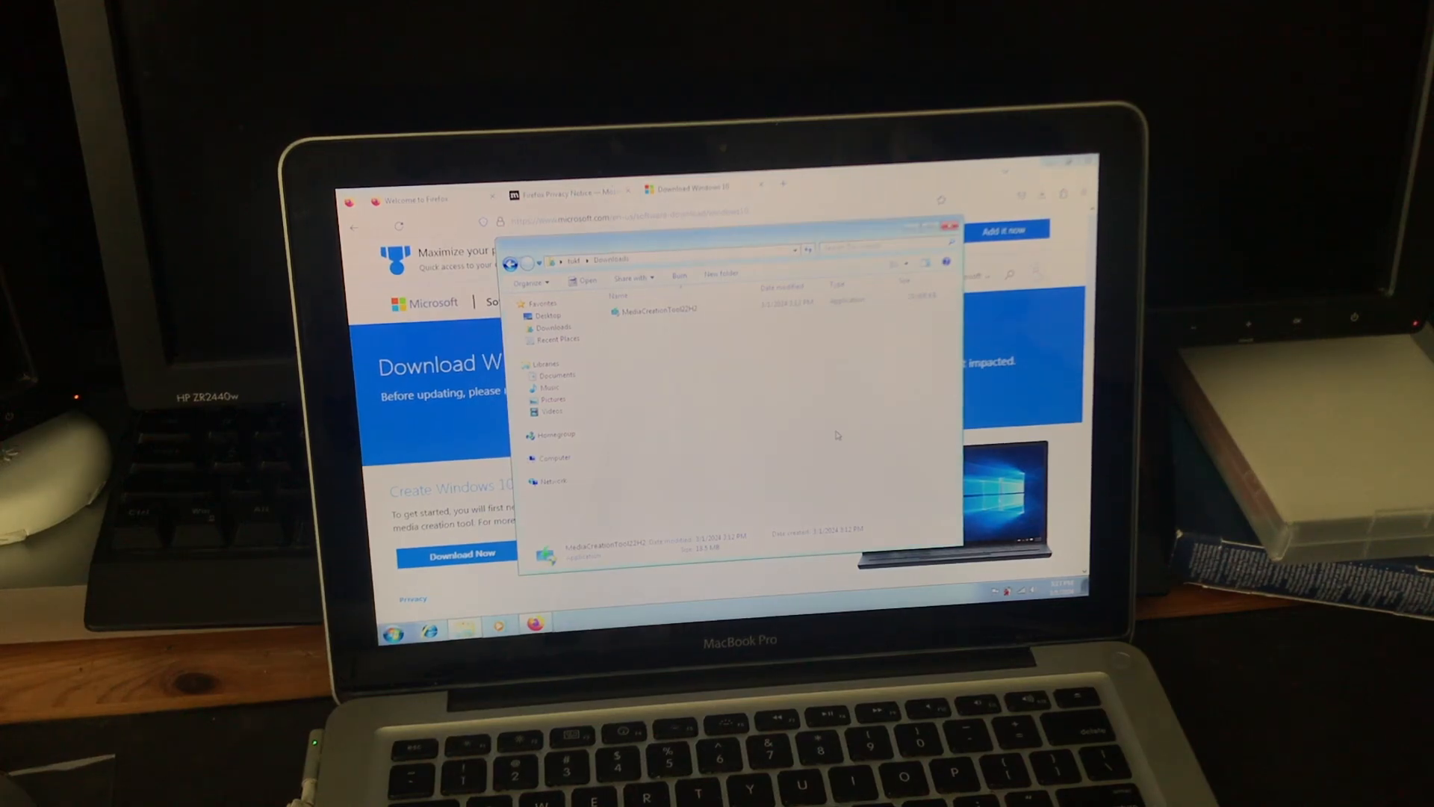
pyautogui.click(949, 225)
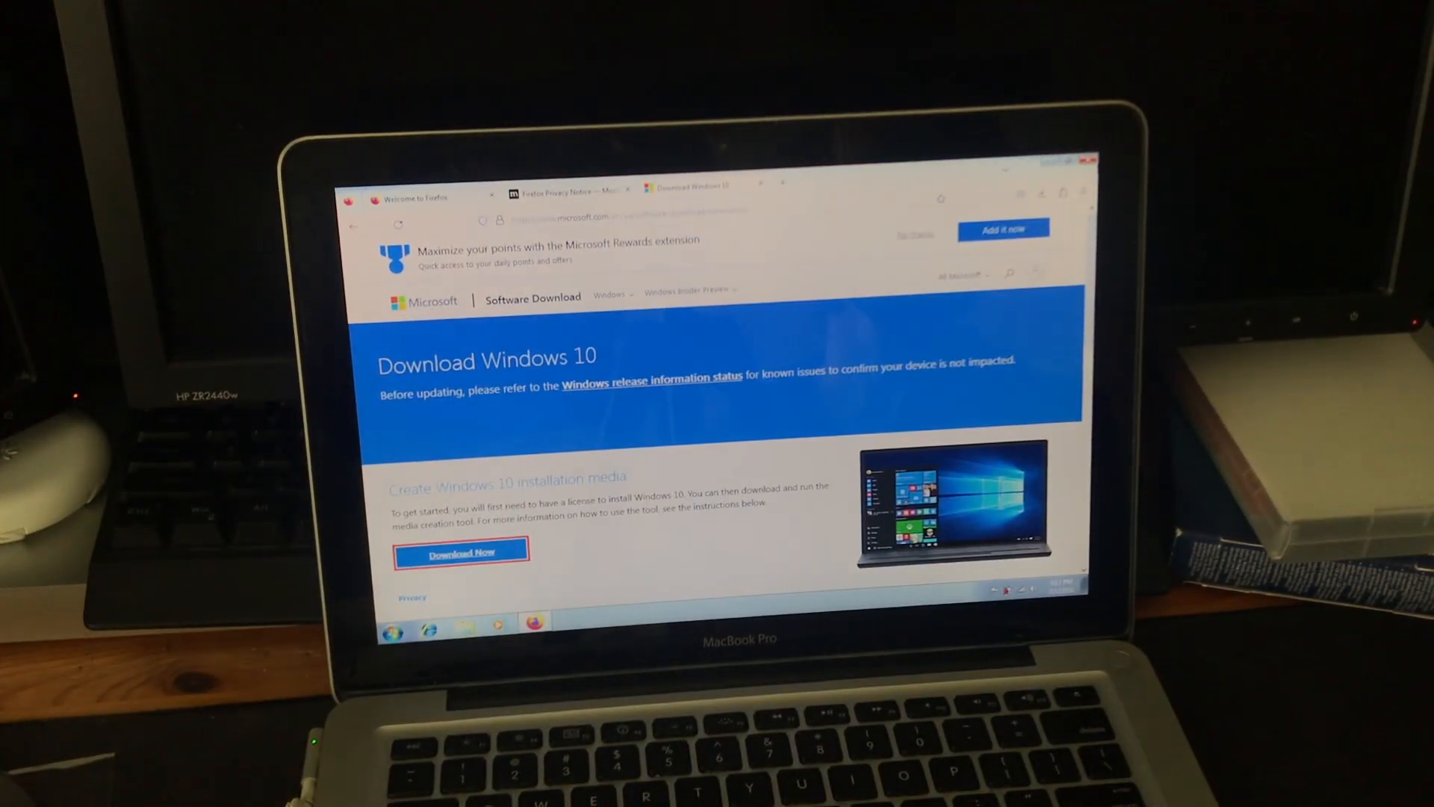